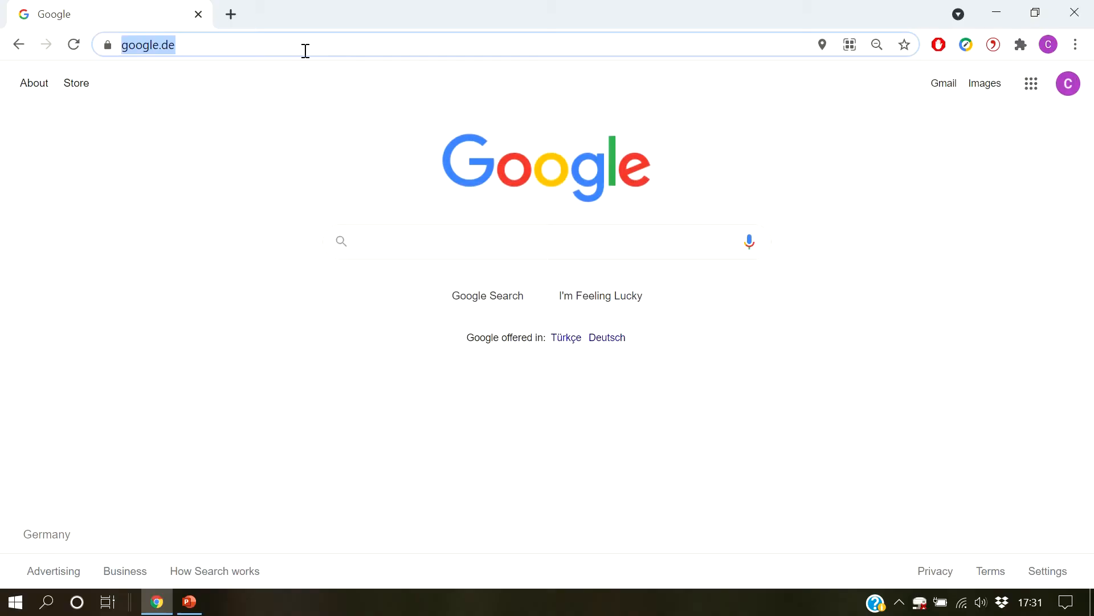
pyautogui.write('ucc.tum.de')
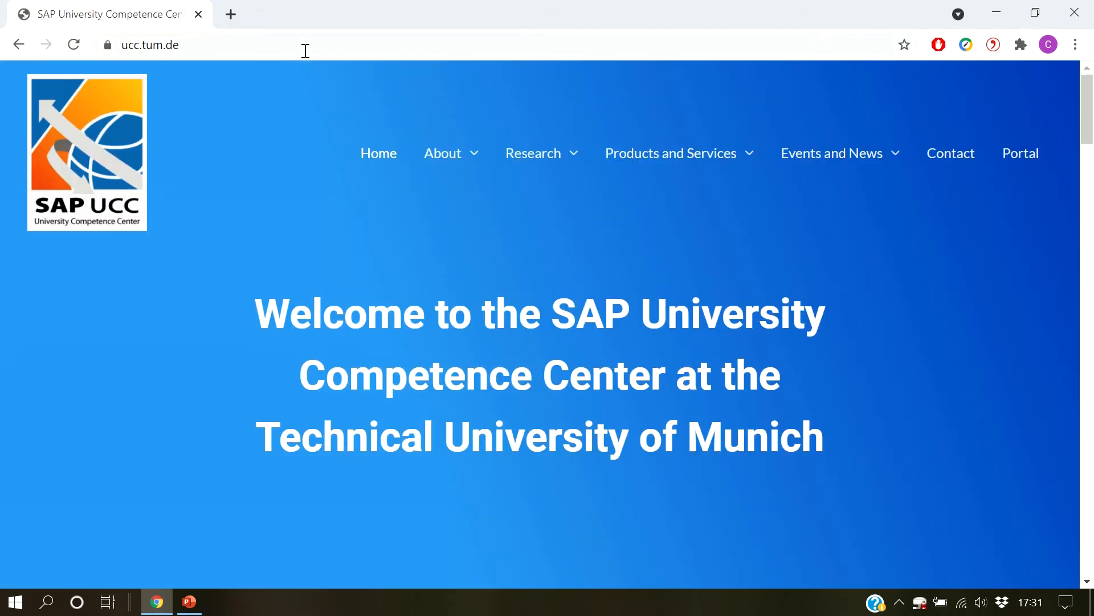
pyautogui.click(1019, 152)
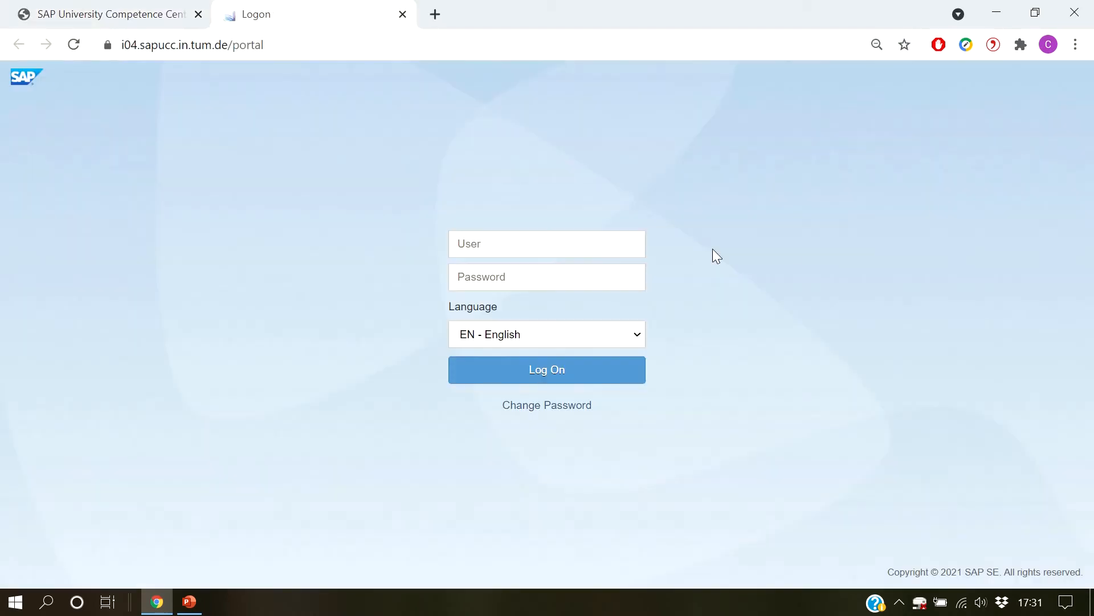
pyautogui.write('U2GB056CD1')
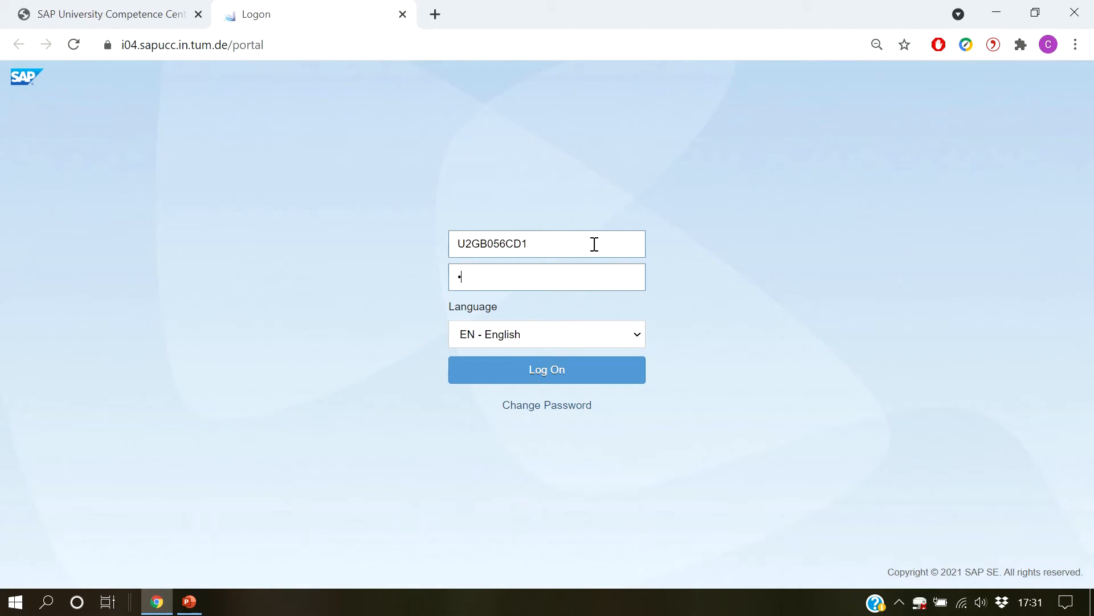
pyautogui.click(546, 369)
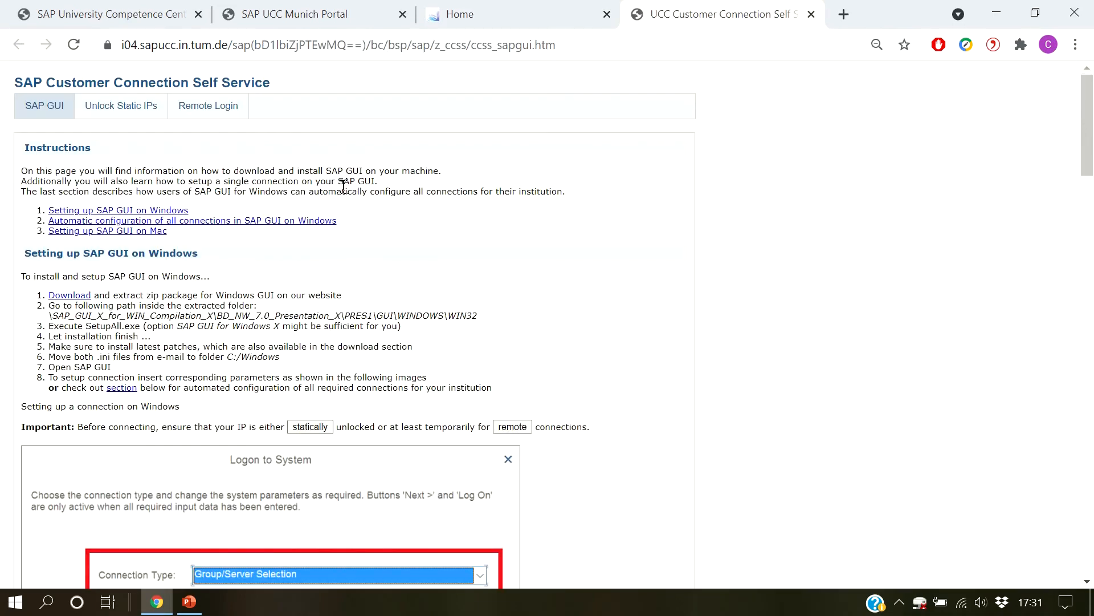
pyautogui.moveTo(121, 105)
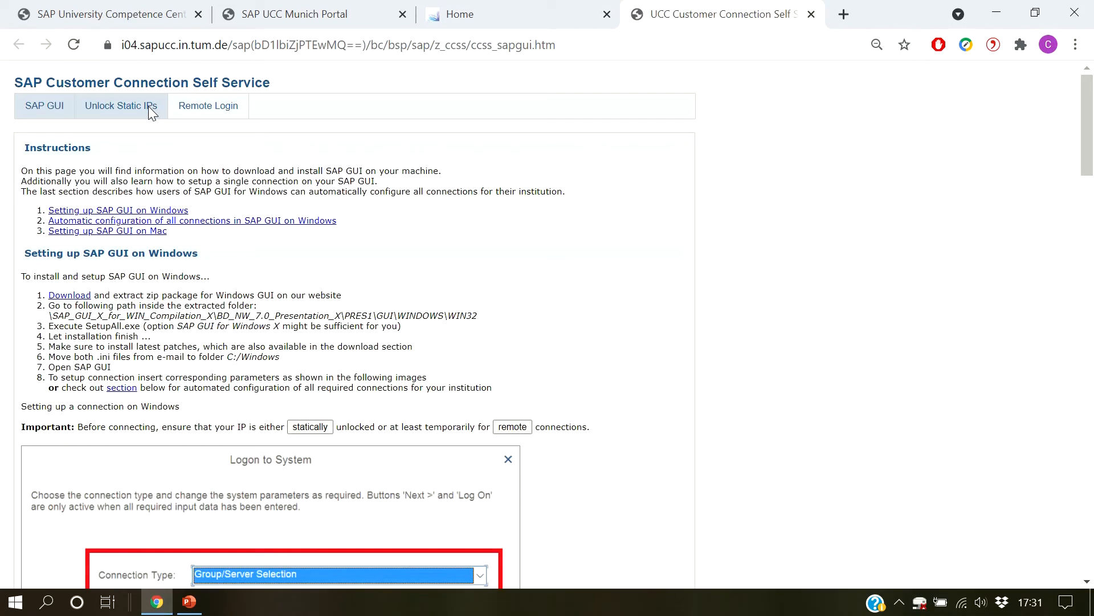
pyautogui.moveTo(207, 105)
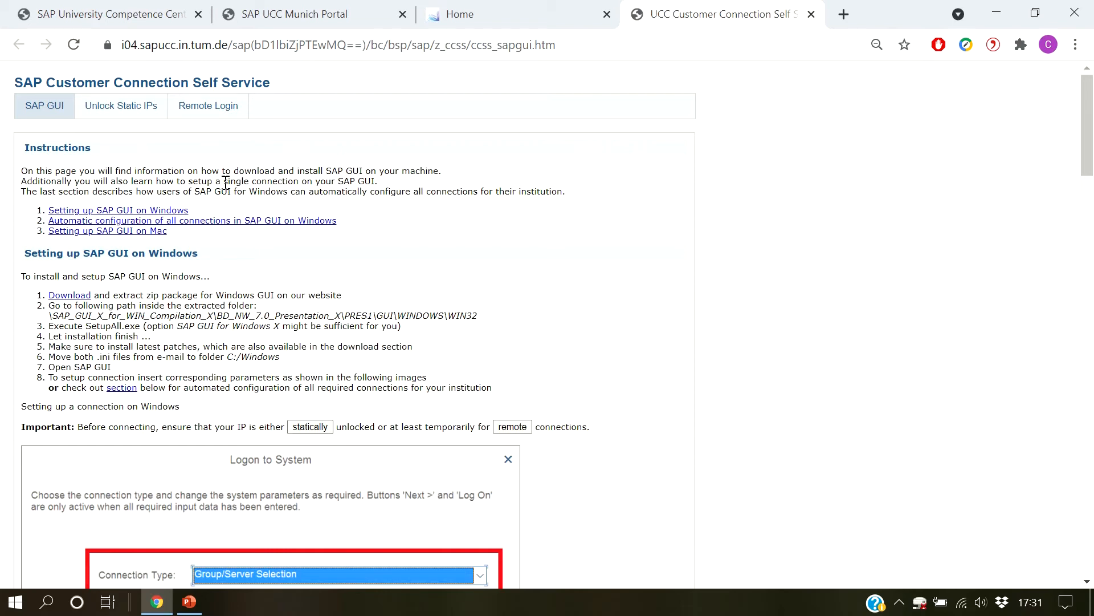
# Show the Unlock Static IPs page of the Customer Connection Self Service.
pyautogui.click(121, 104)
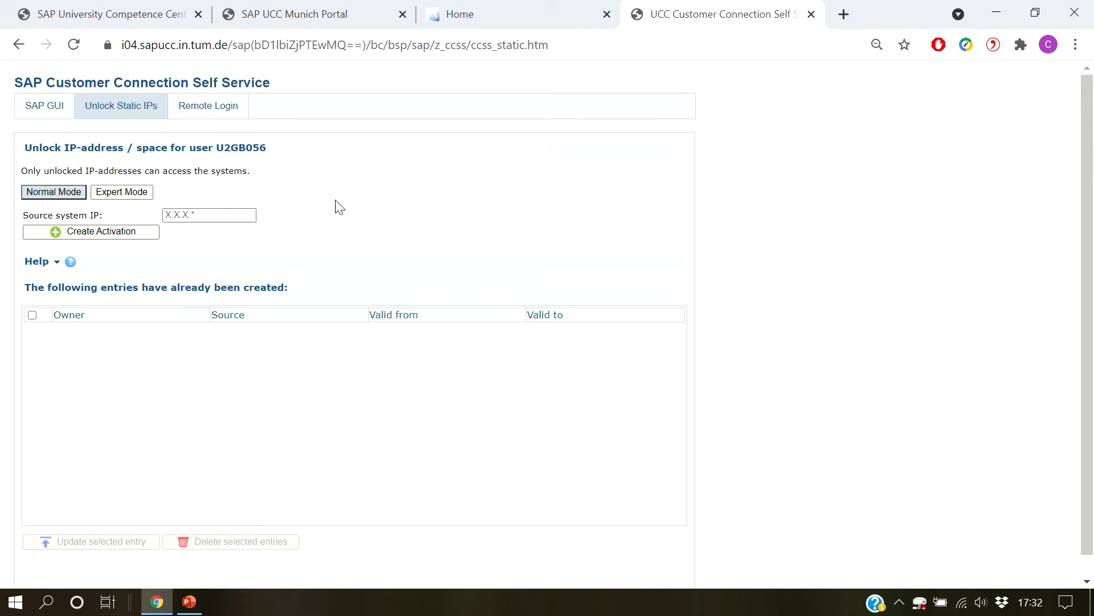
# Create an activation unlocking the static IP 192.168.0.16.
pyautogui.click(209, 215)
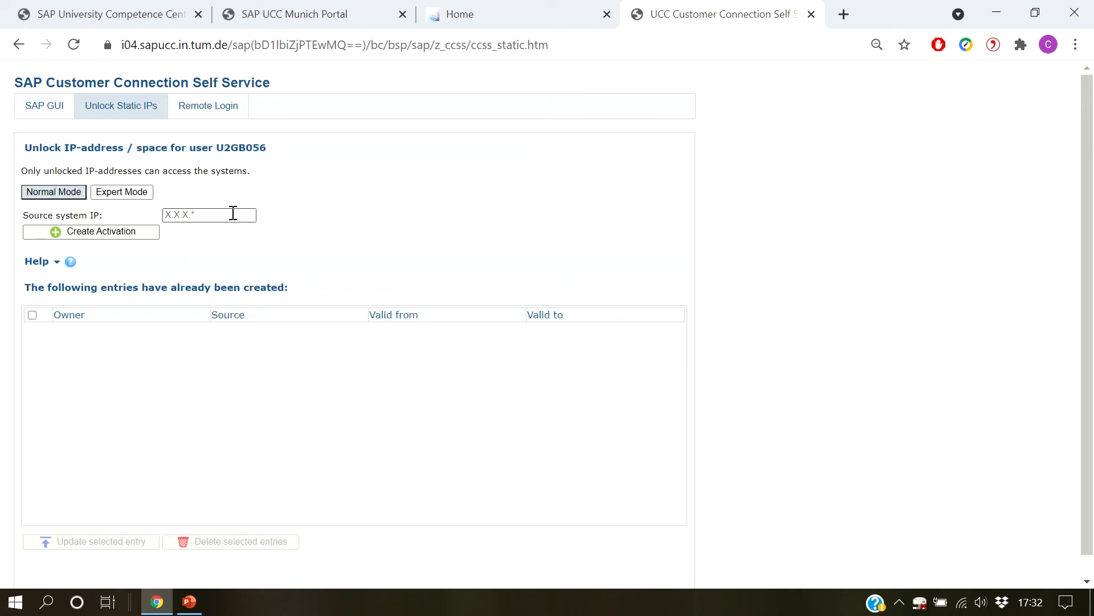
pyautogui.write('192')
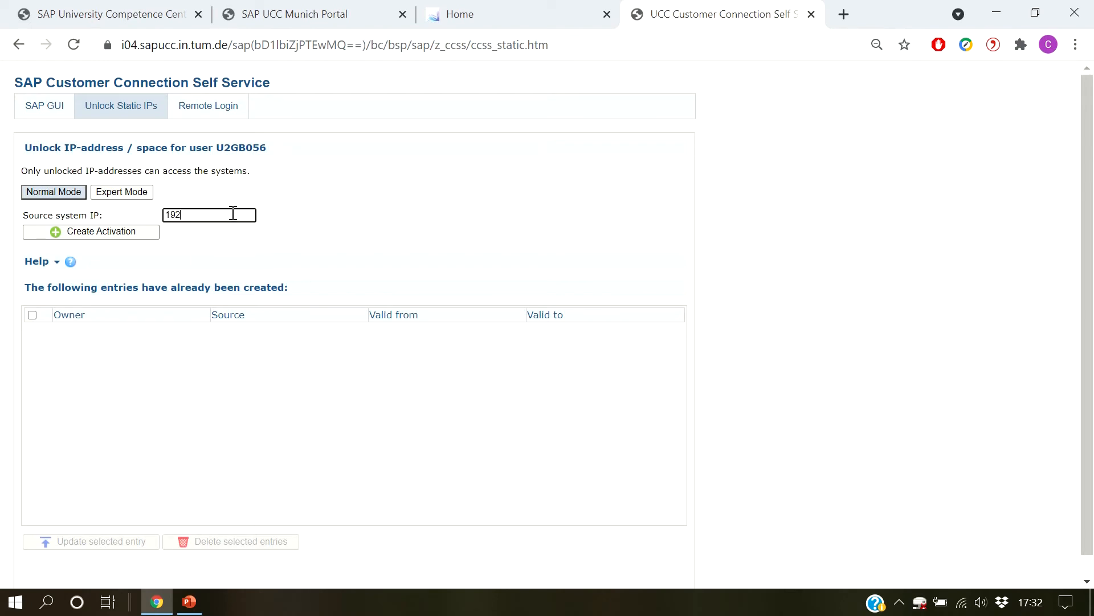
pyautogui.write('.168.0.1')
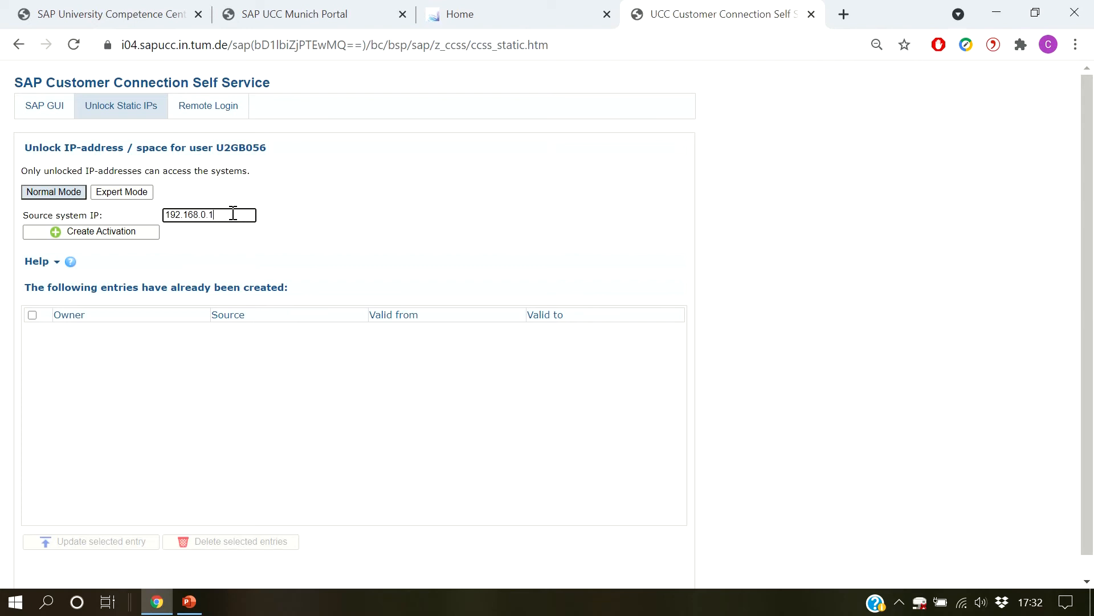
pyautogui.write('6')
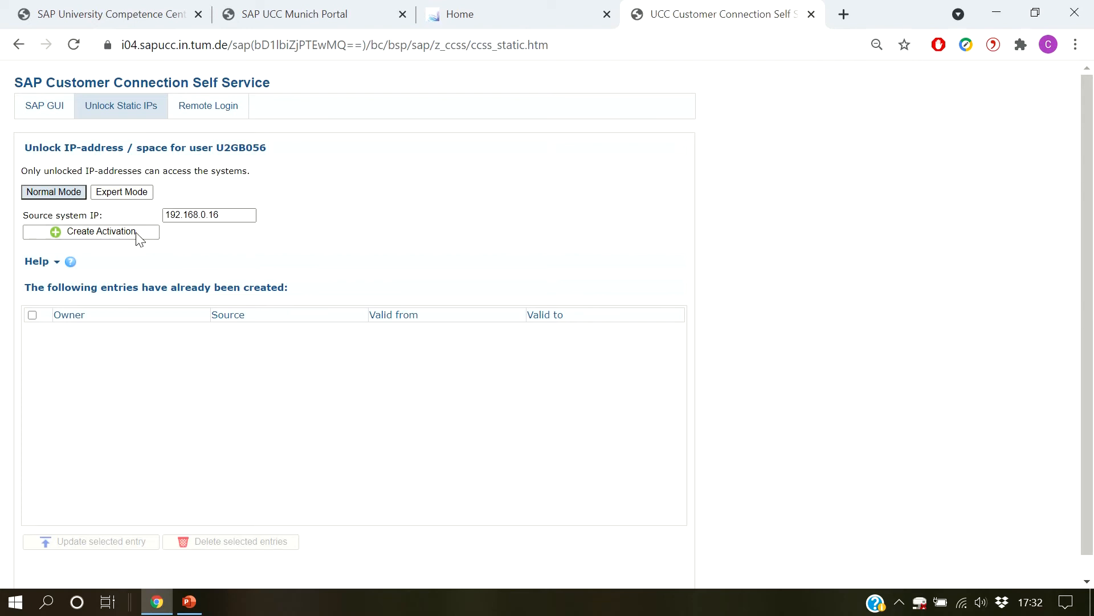
pyautogui.click(91, 231)
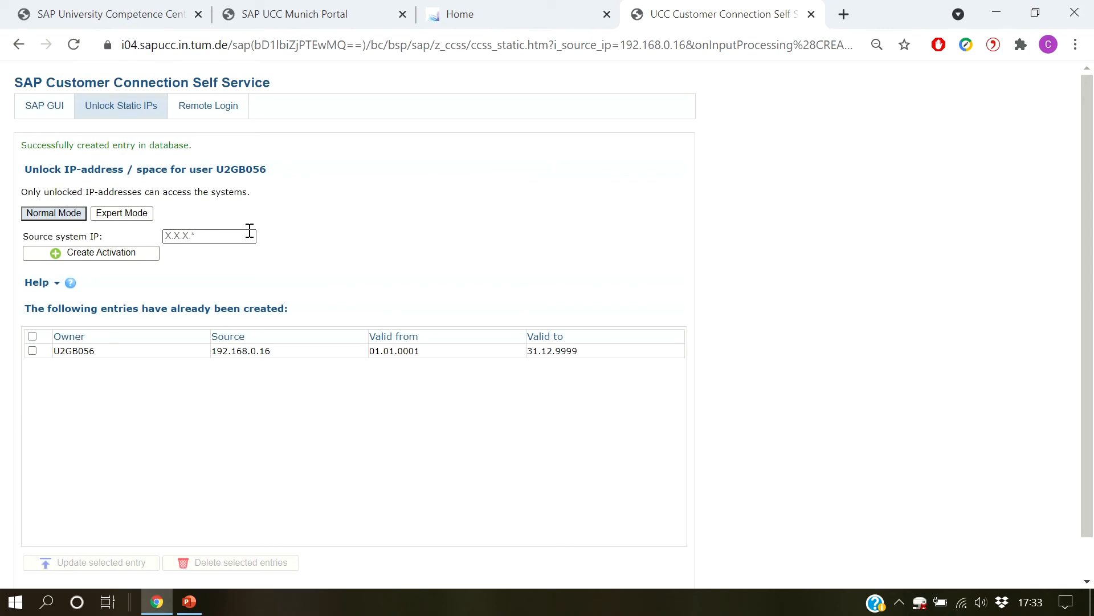
# Create a second activation unlocking the address range 192.168.0.*.
pyautogui.write('192.168.0.*')
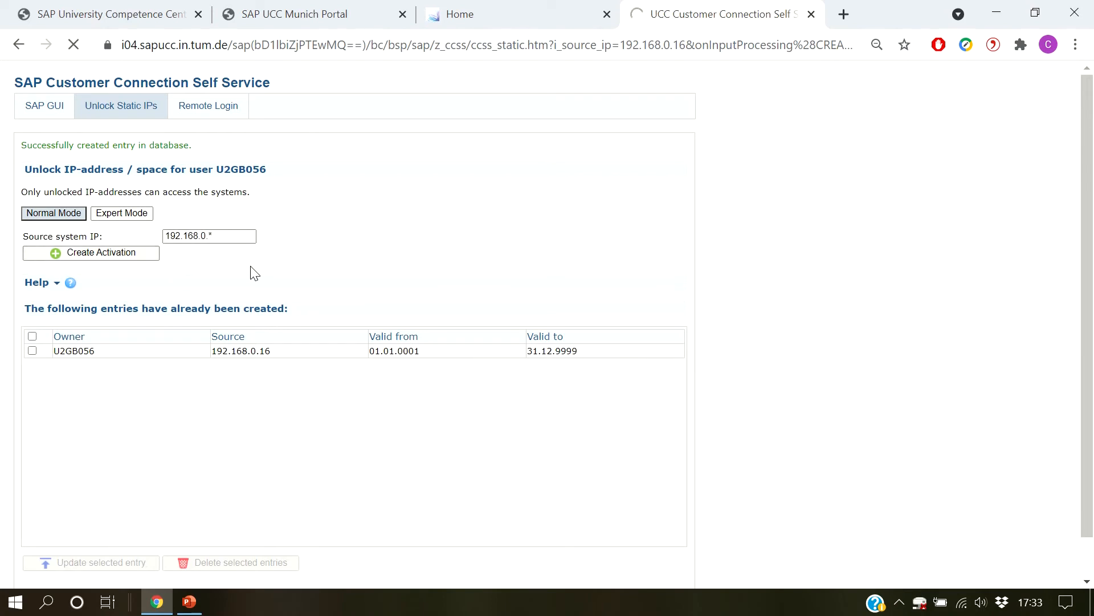
pyautogui.click(92, 252)
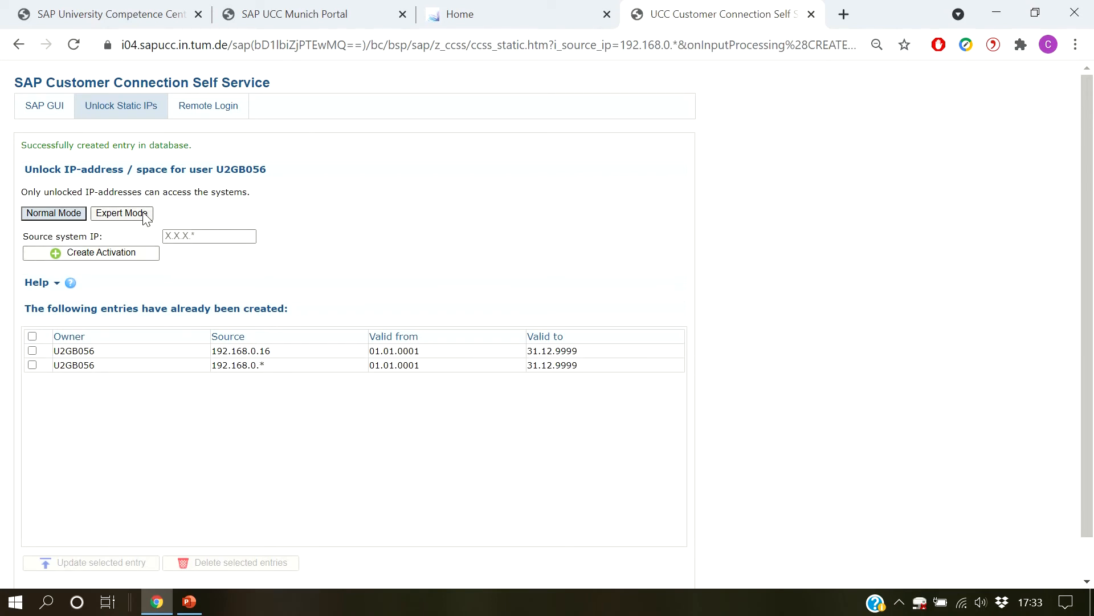
# Switch the unlock form to Expert Mode with subnet mask and validity dates.
pyautogui.click(121, 213)
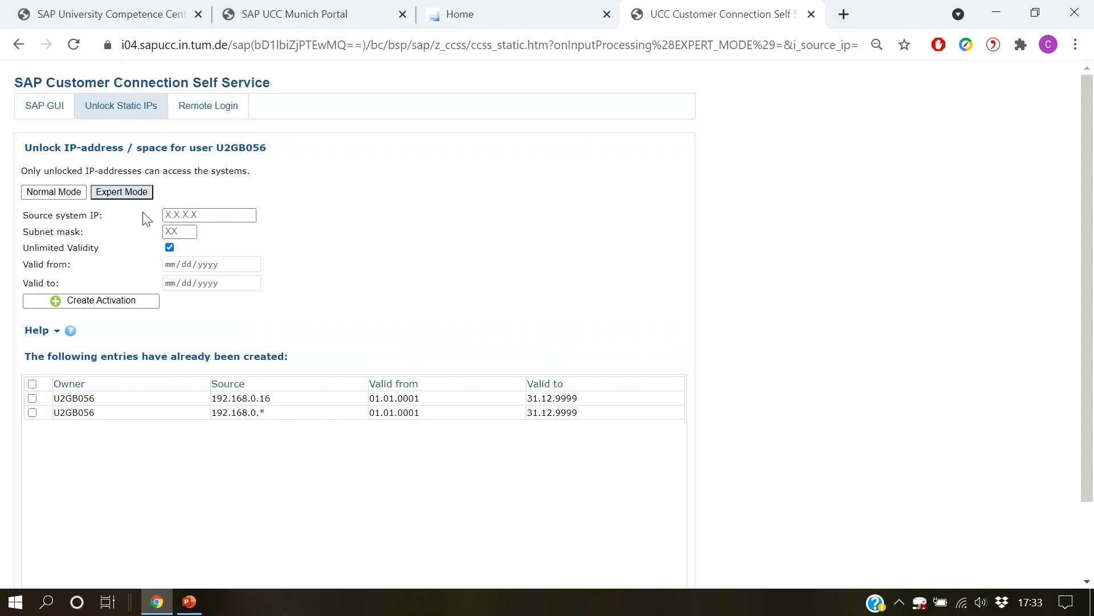
# Enter the network address 192.168.0.0 with subnet mask 24 for a new range.
pyautogui.click(210, 215)
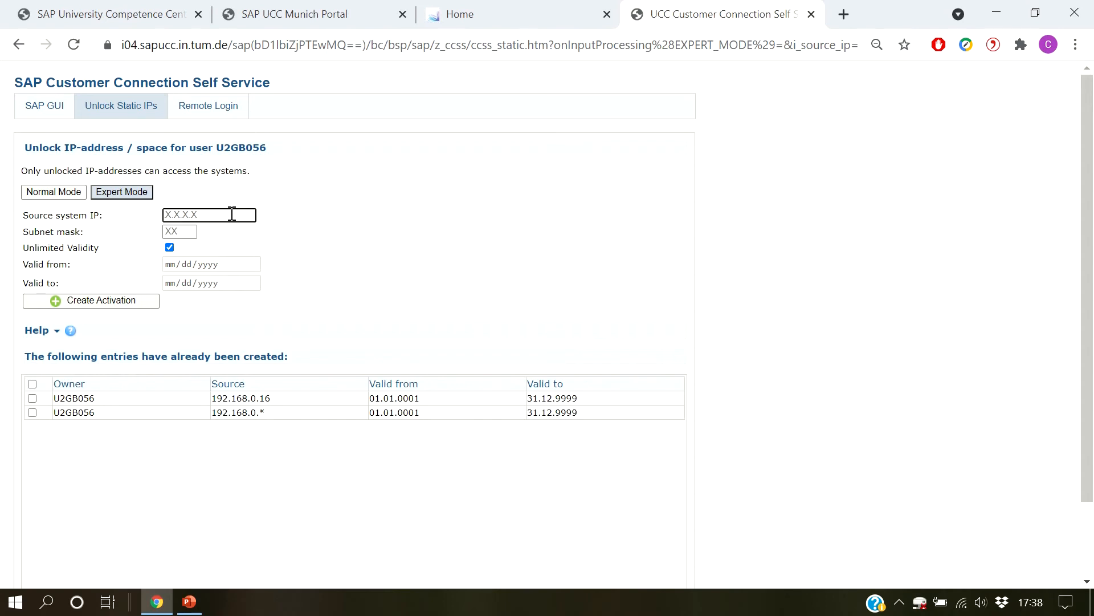
pyautogui.write('192')
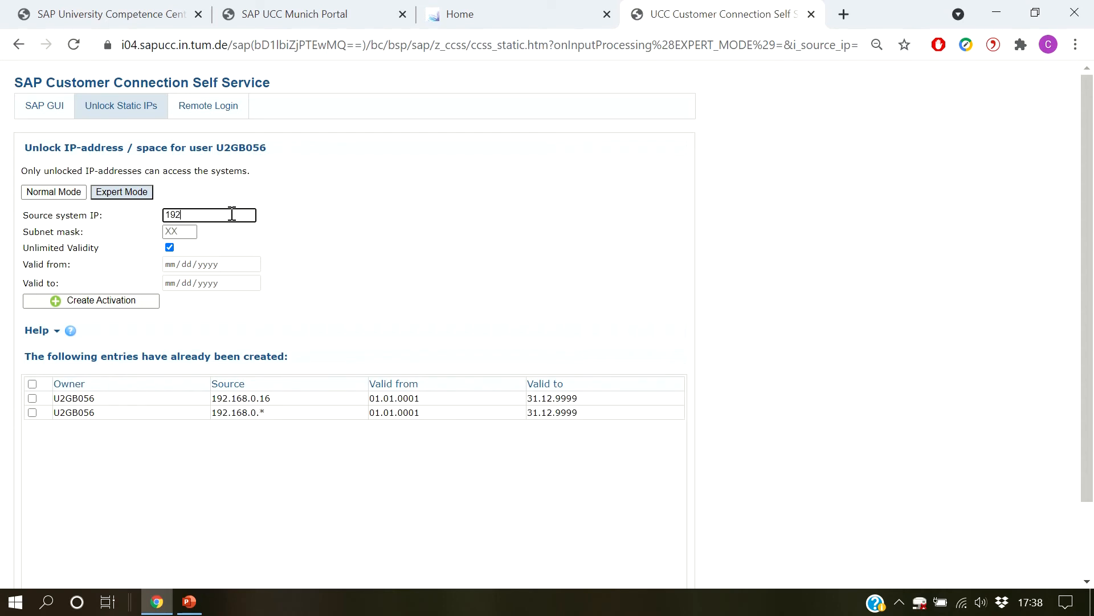
pyautogui.write('.168.0.0')
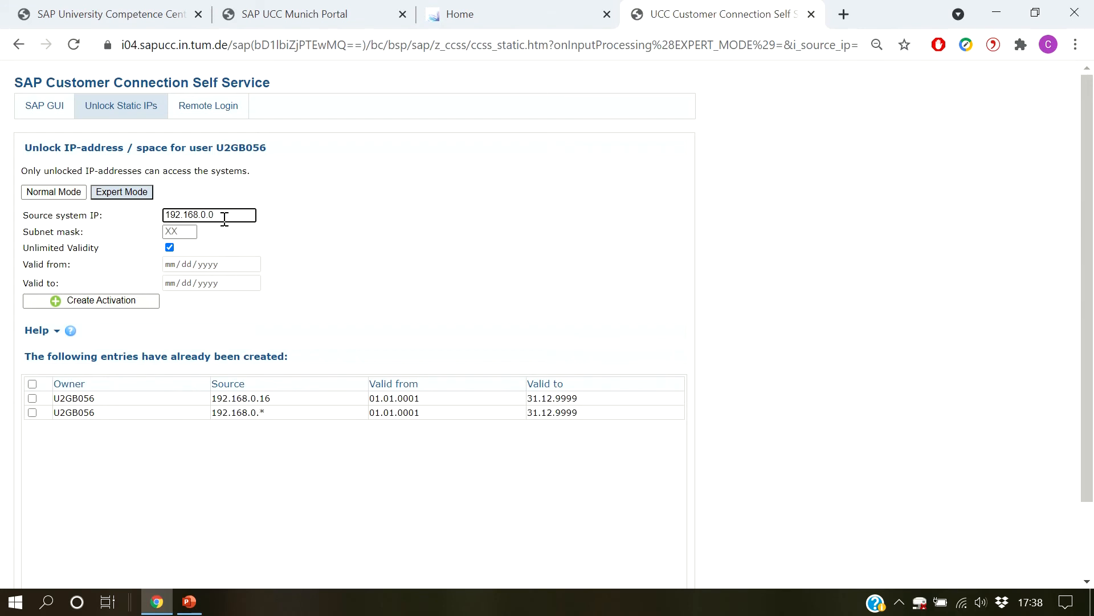
pyautogui.click(179, 232)
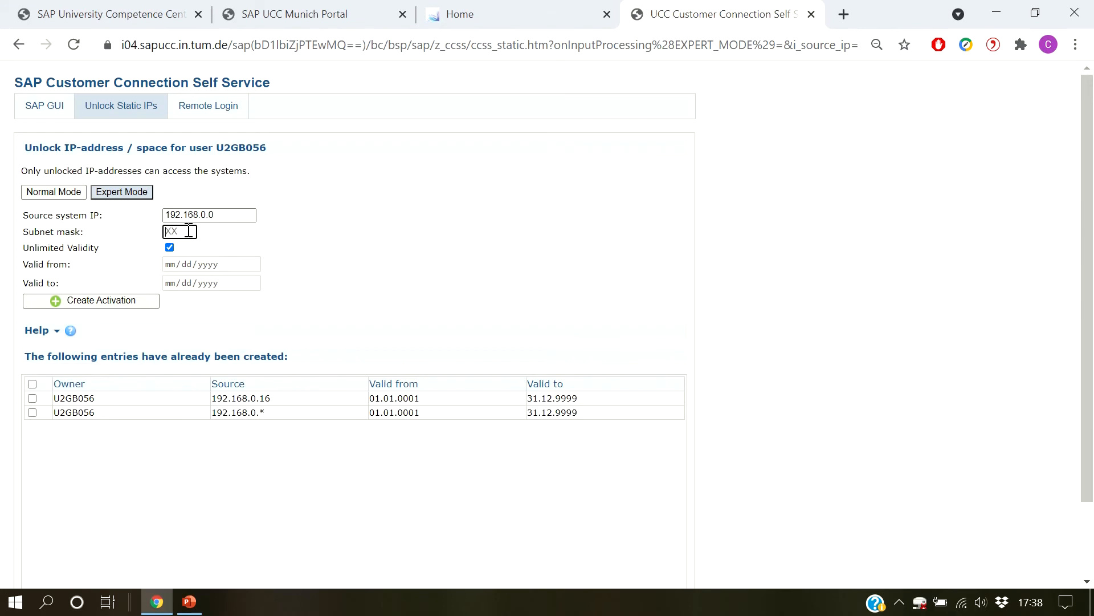
pyautogui.write('24')
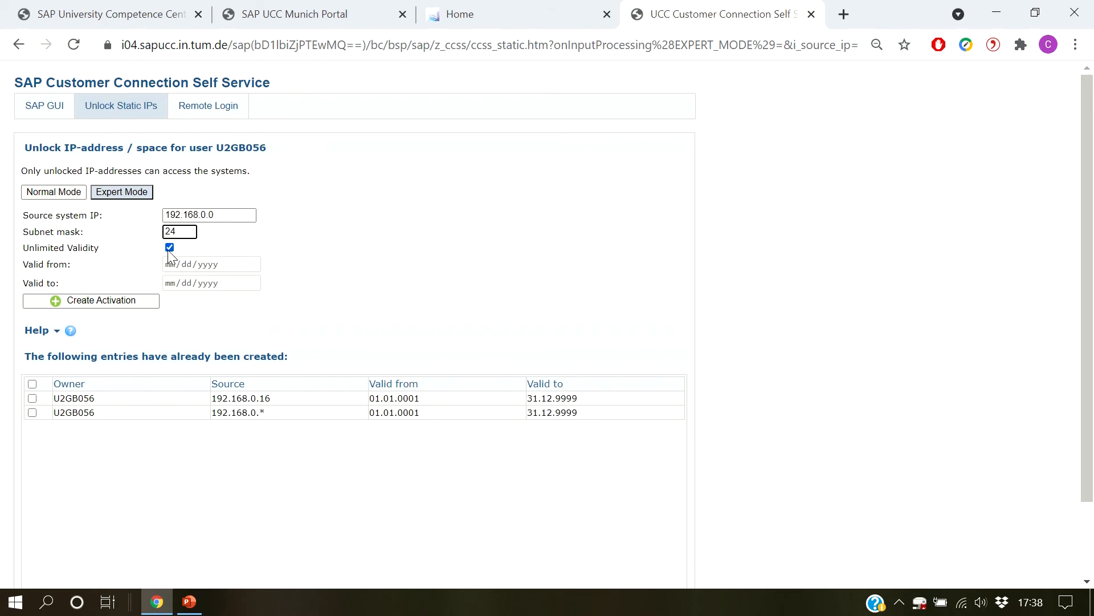
# Limit validity to 09.04.2021–11.04.2021 and create the 192.168.0.0/24 activation.
pyautogui.click(169, 247)
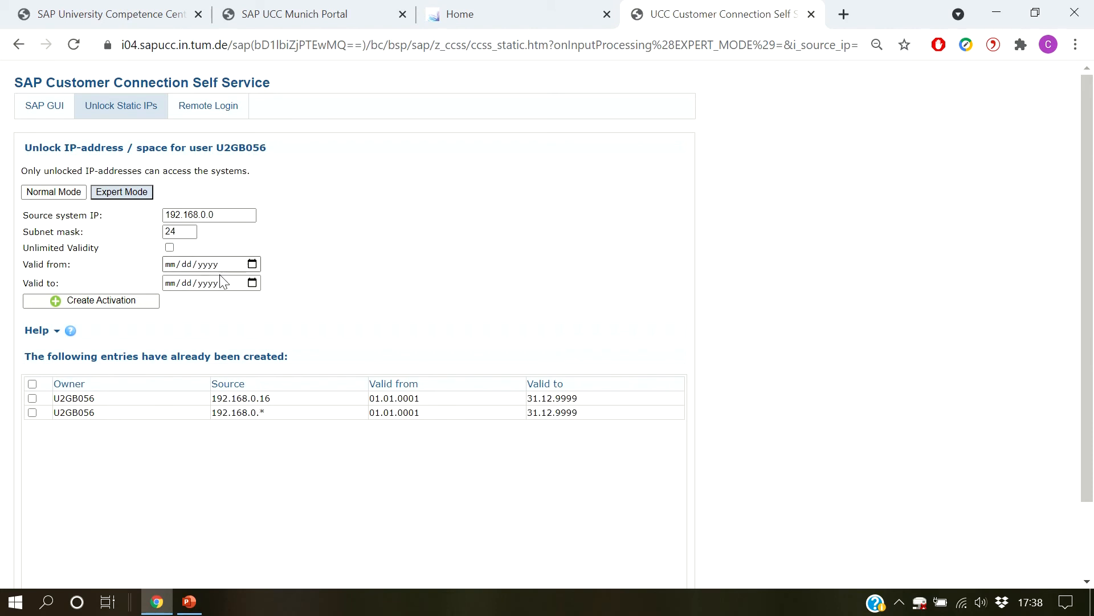
pyautogui.click(252, 263)
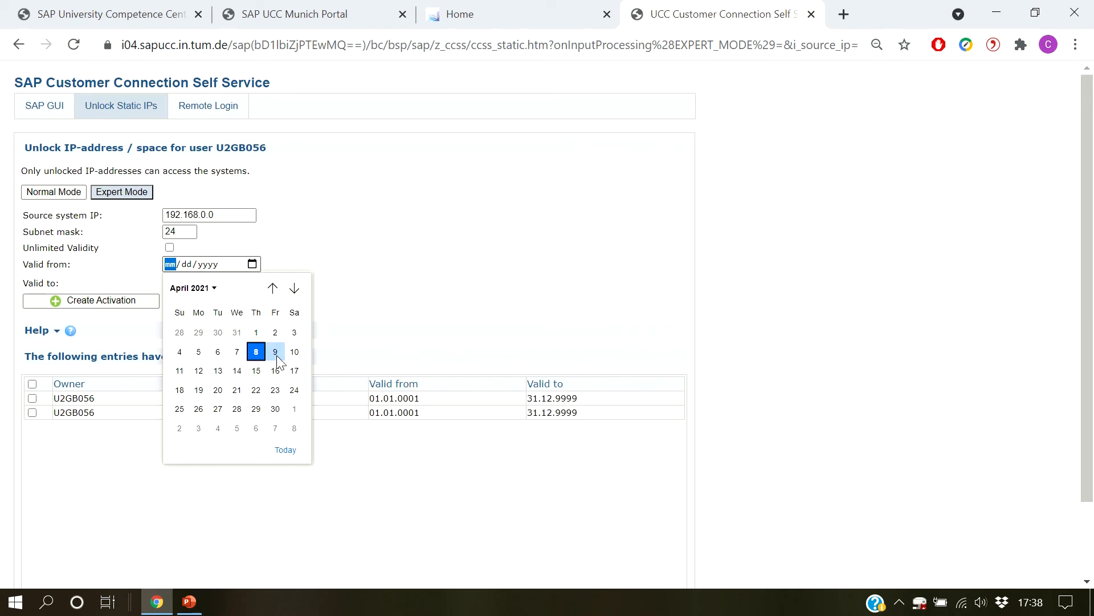
pyautogui.click(274, 351)
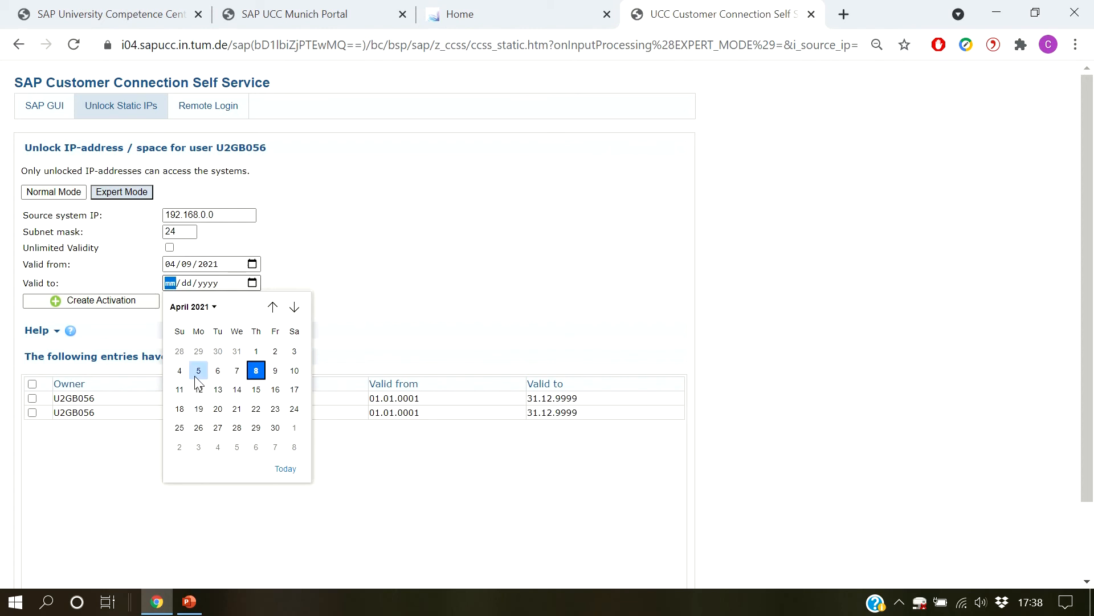
pyautogui.click(179, 388)
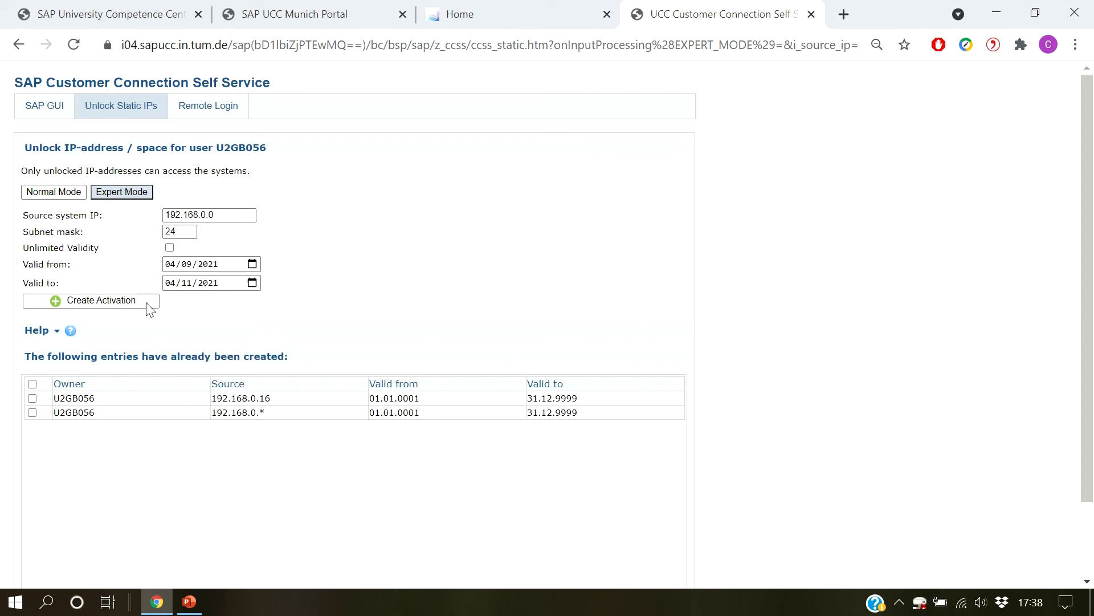
pyautogui.click(90, 299)
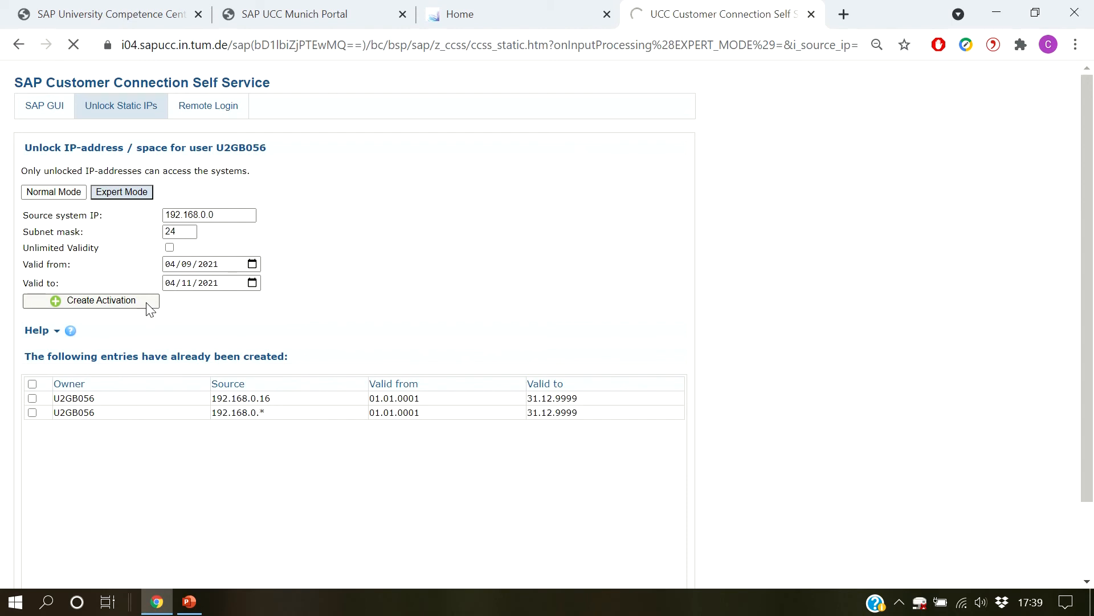
pyautogui.click(90, 300)
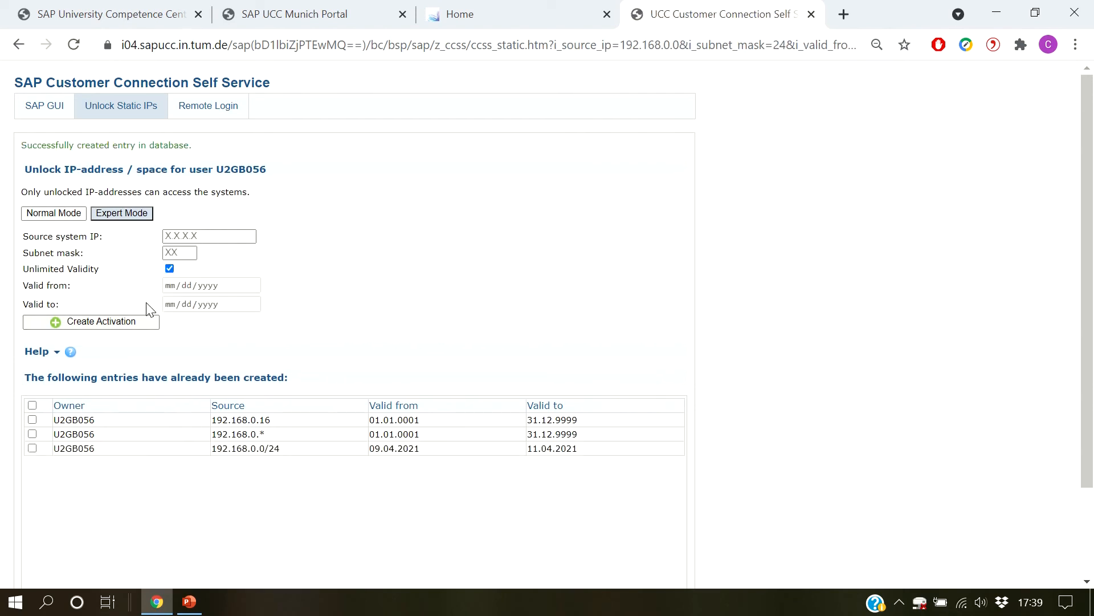
pyautogui.moveTo(708, 392)
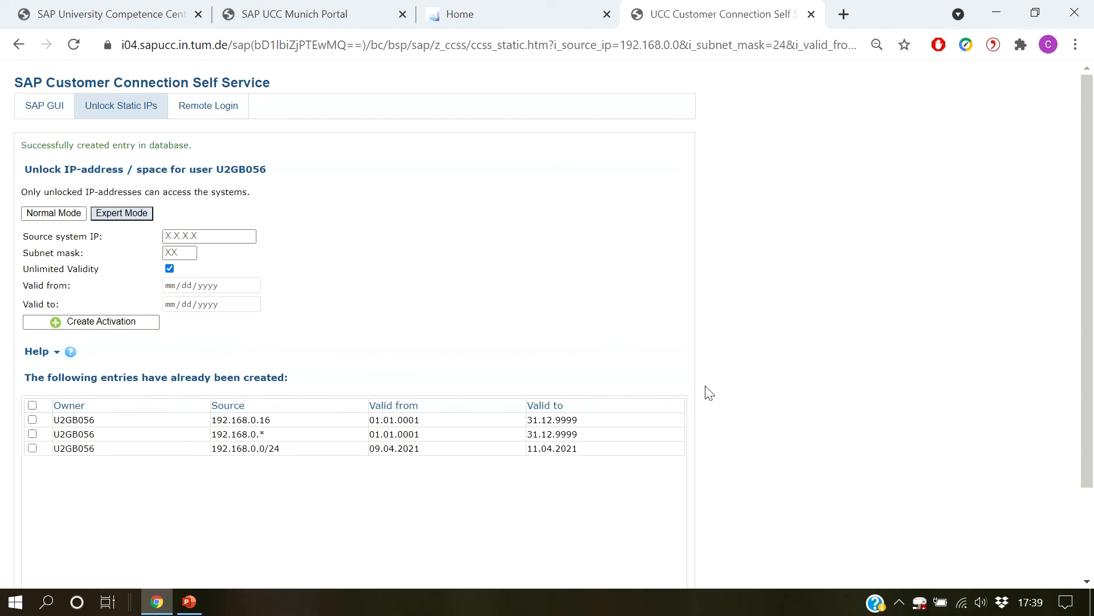
# Delete the 192.168.0.16 activation entry from the list.
pyautogui.scroll(-3)
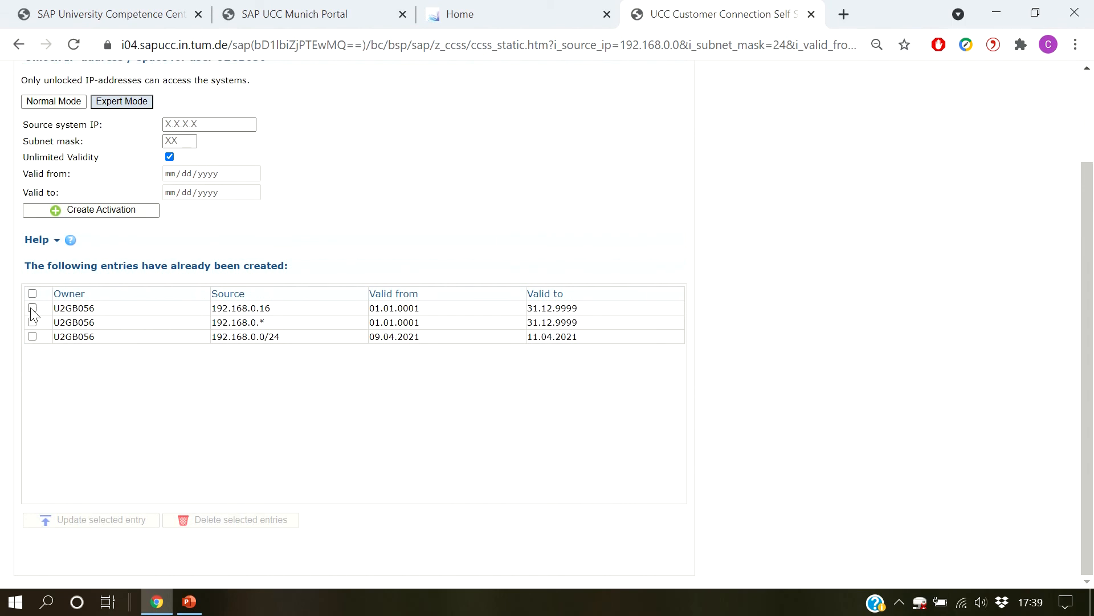
pyautogui.click(32, 308)
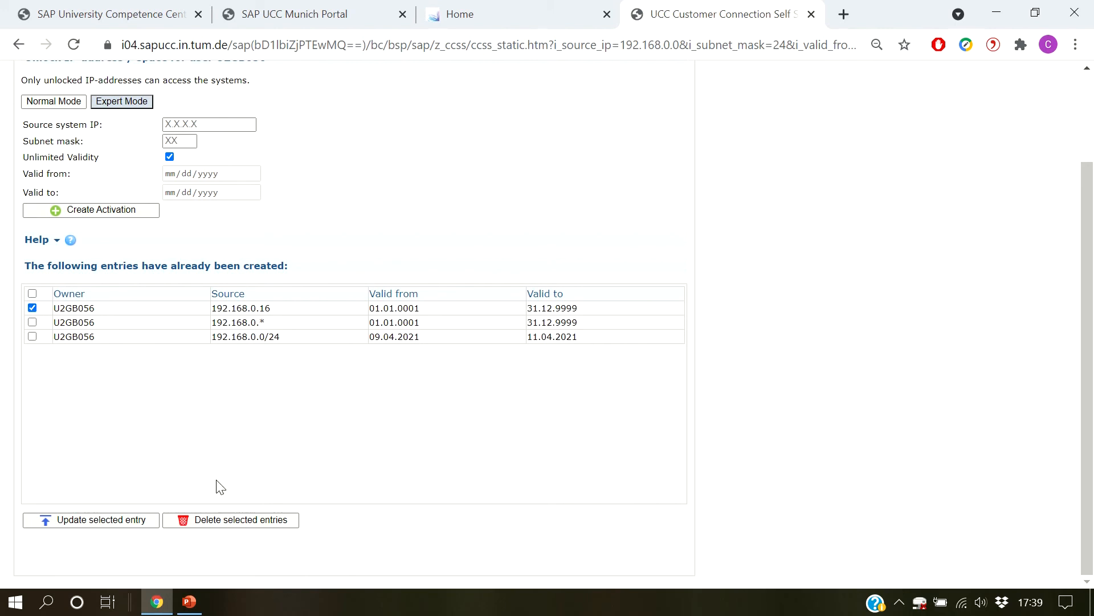
pyautogui.click(241, 520)
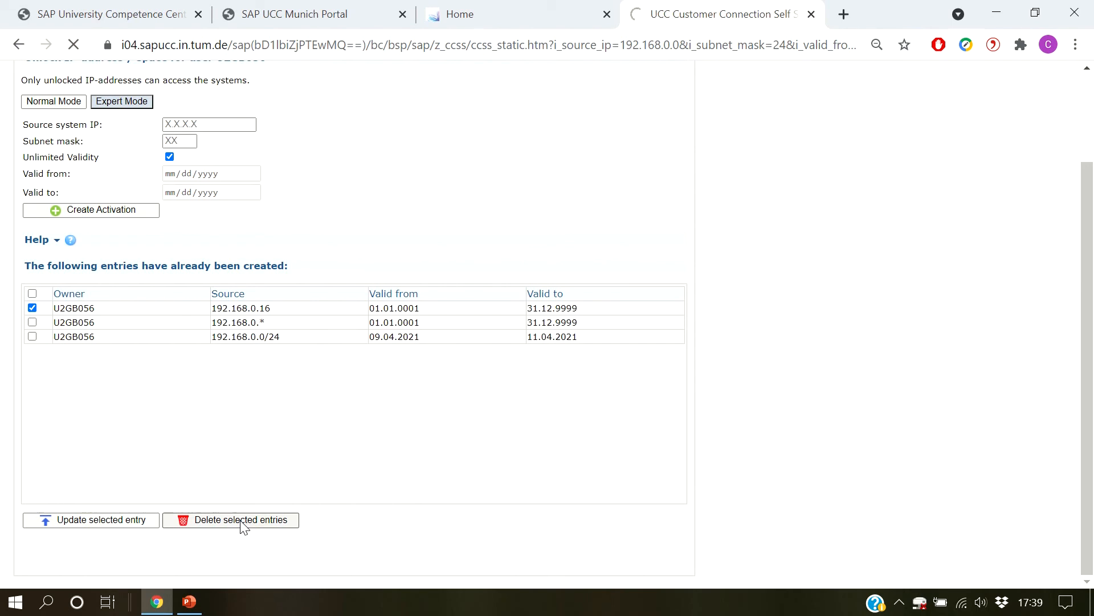
pyautogui.click(239, 519)
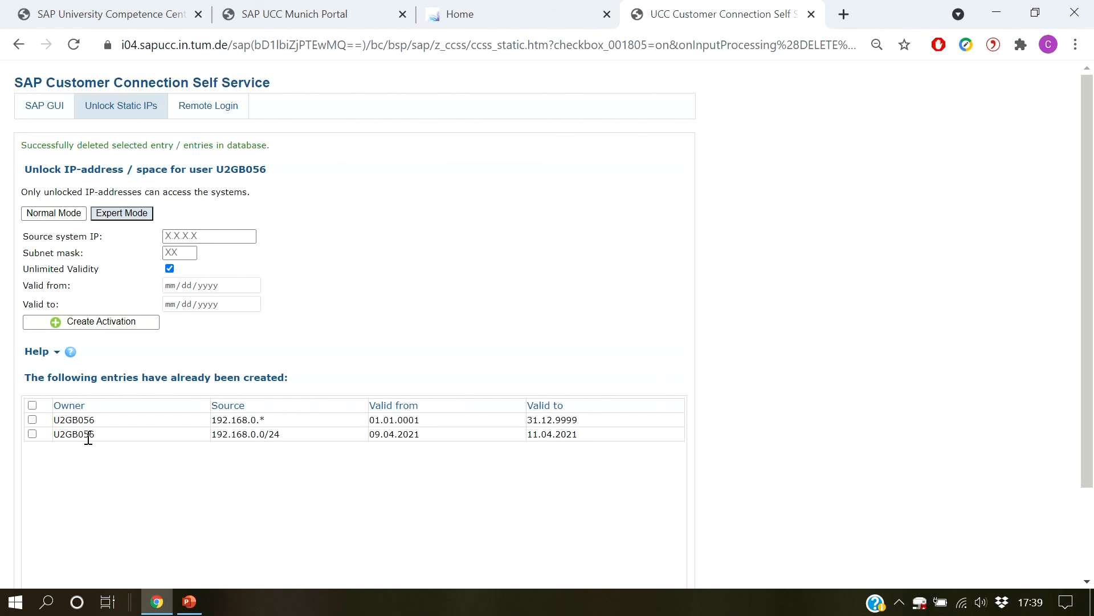
# Select the 192.168.0.* entry and bring up its update form.
pyautogui.click(32, 420)
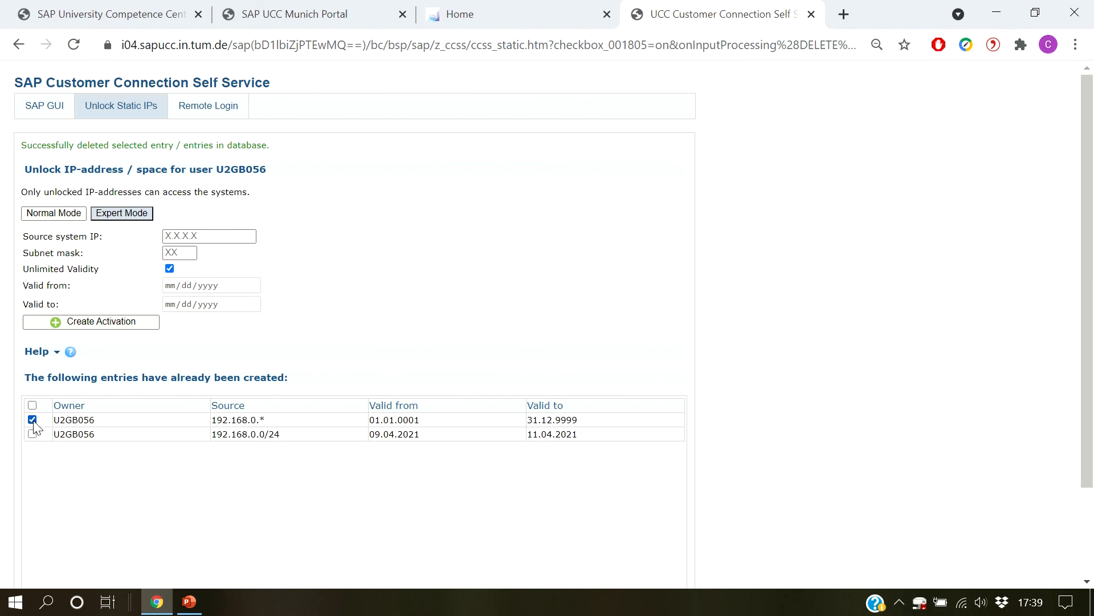
pyautogui.scroll(-3)
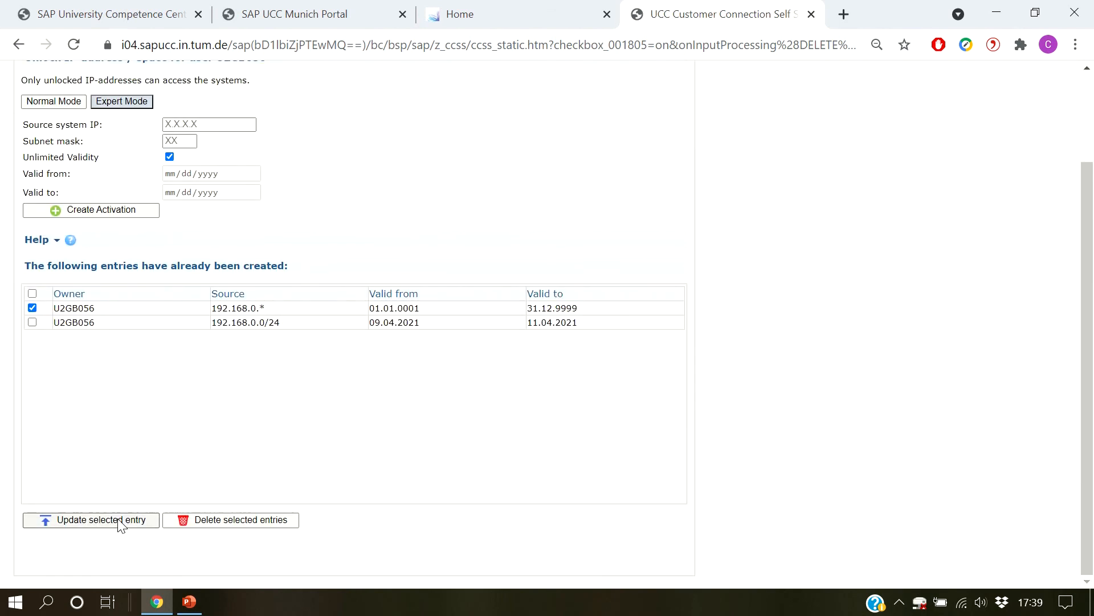
pyautogui.click(101, 519)
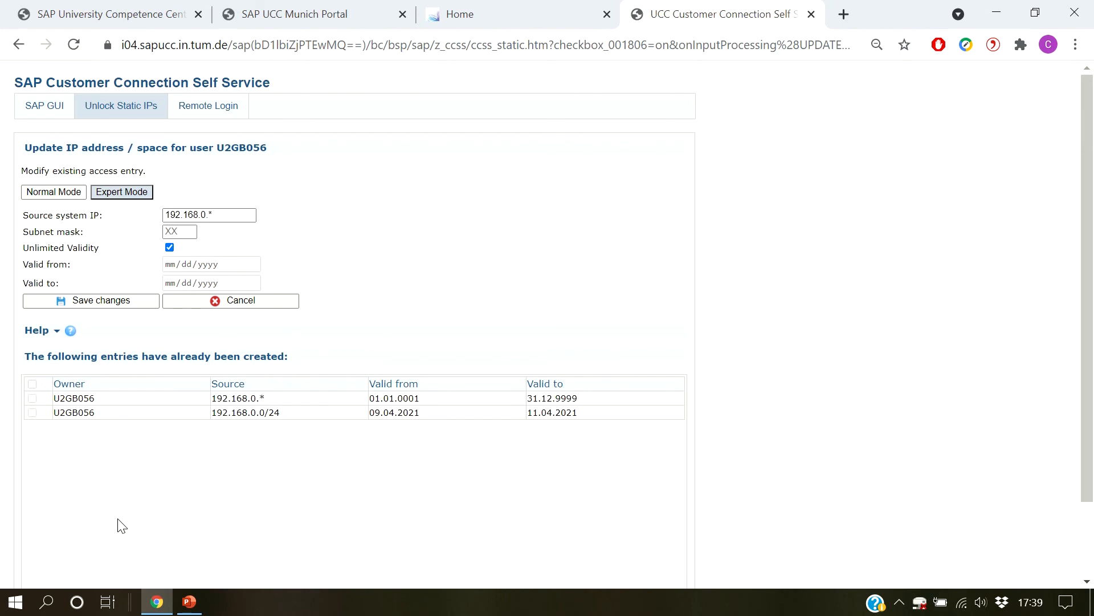
pyautogui.moveTo(301, 282)
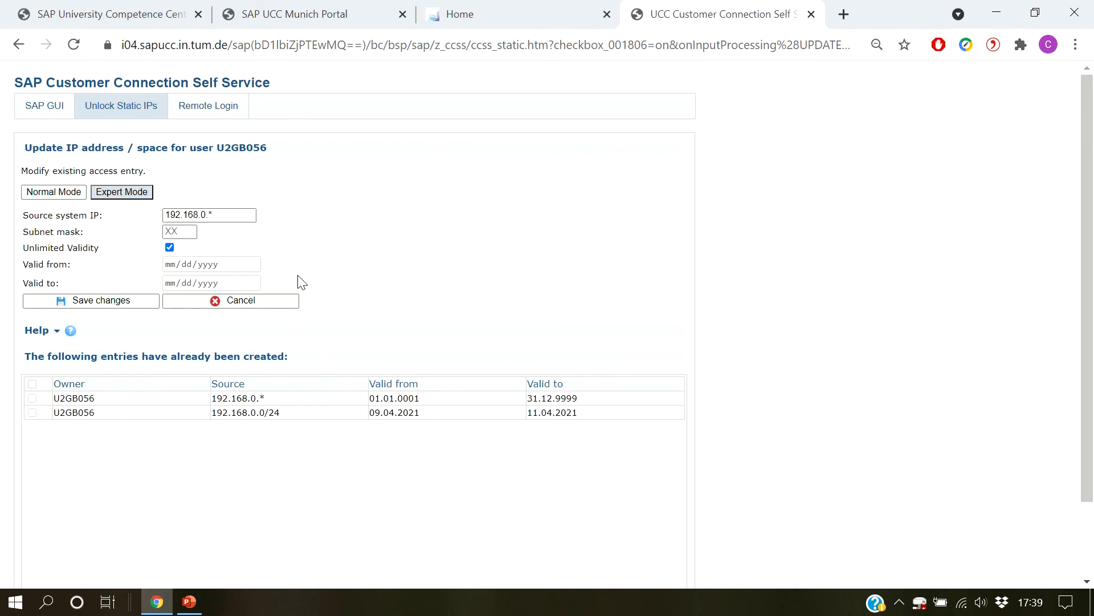
# Leave the update form for the Remote Login page showing current IP 10.148.52.34.
pyautogui.click(207, 105)
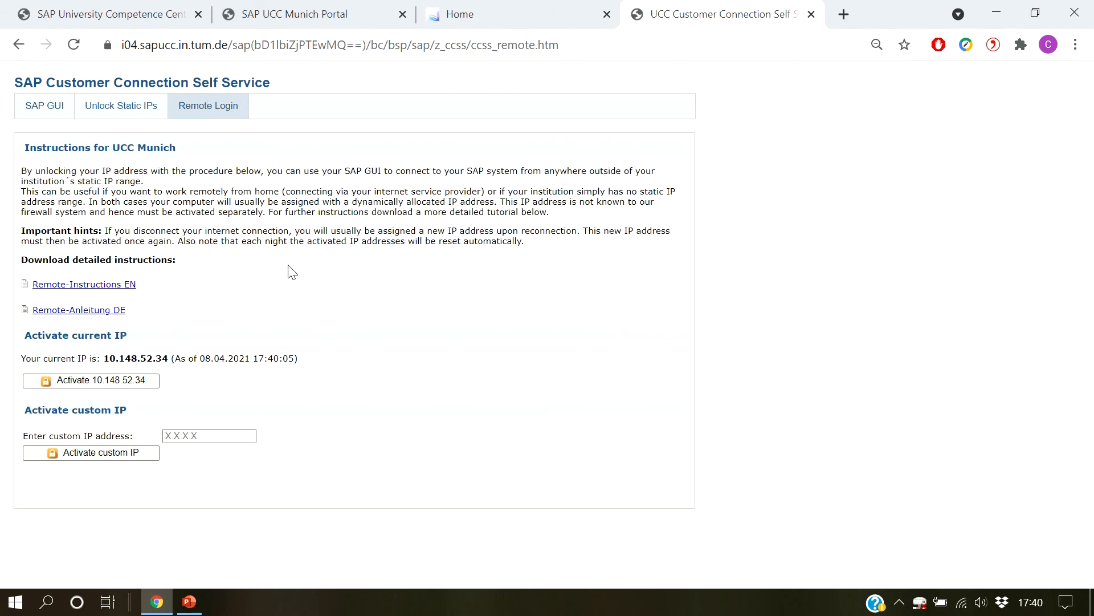
# Activate the current IP 10.148.52.34 for remote access and get the success confirmation.
pyautogui.click(92, 381)
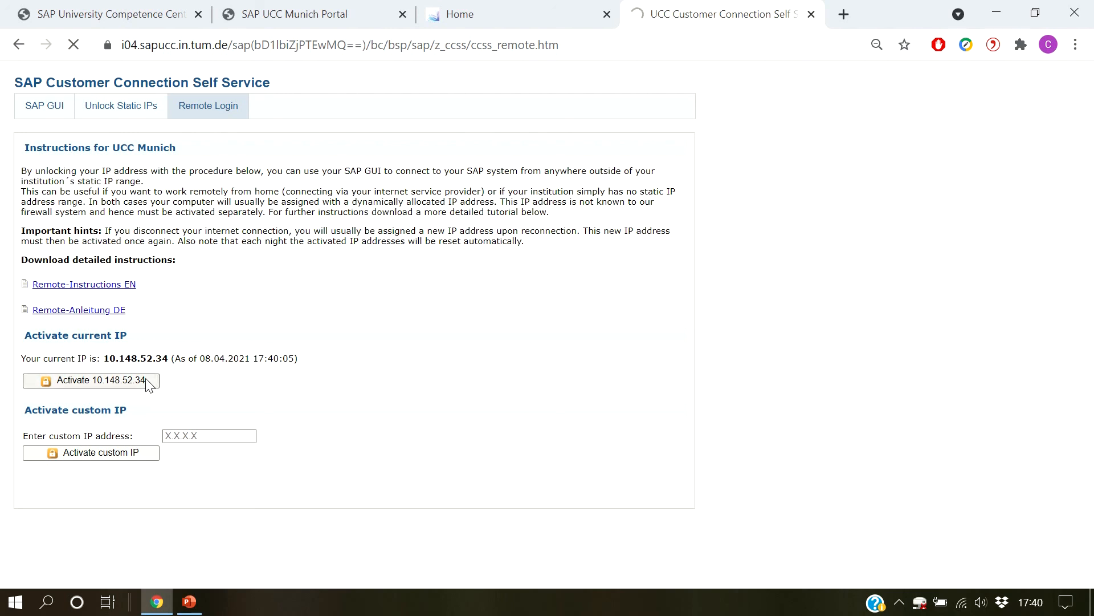
pyautogui.click(90, 381)
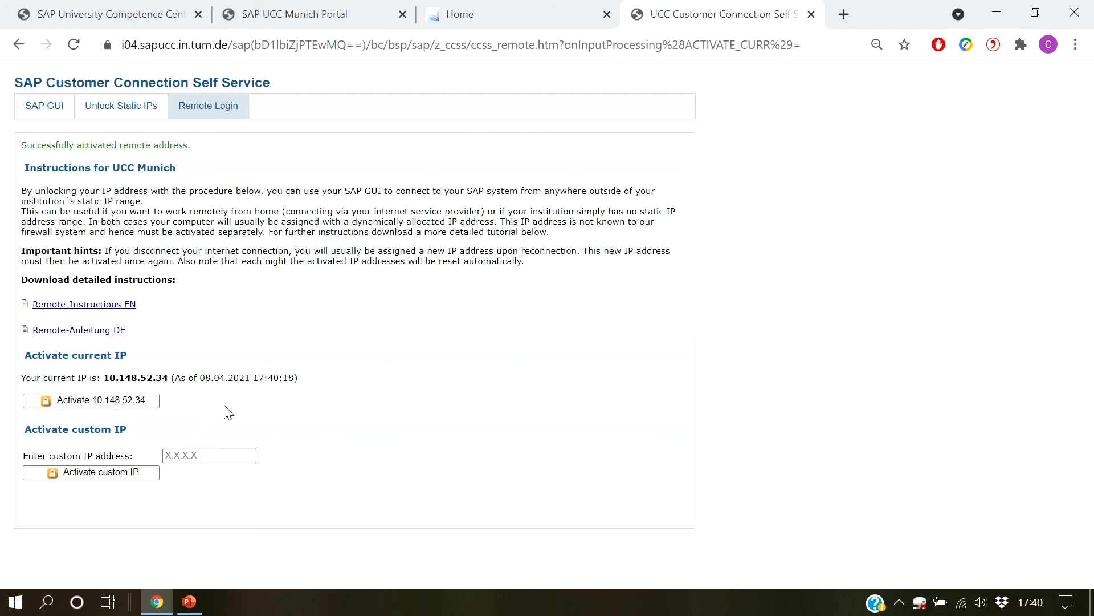